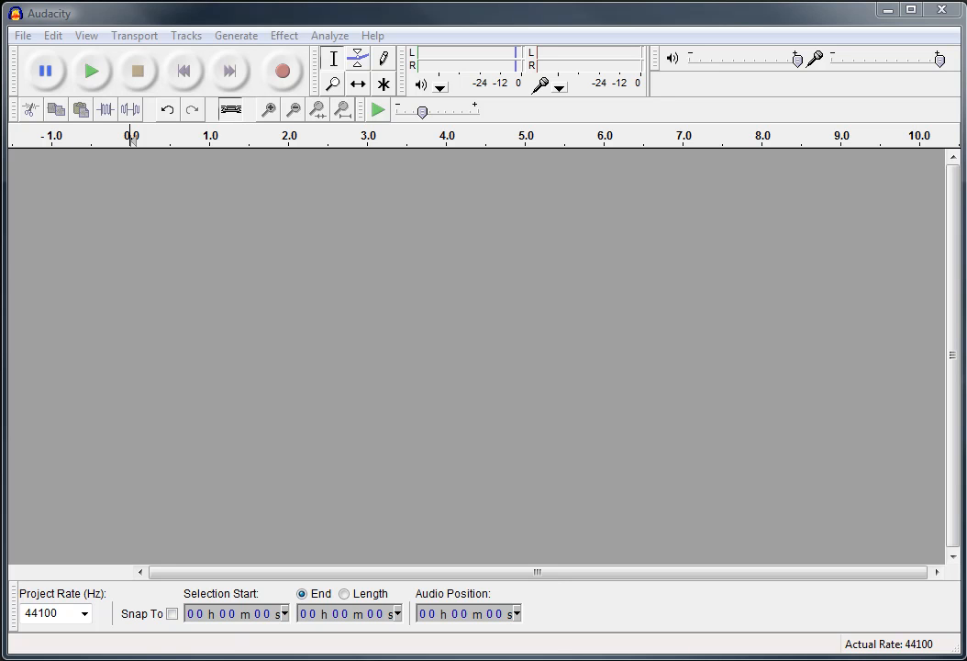
mouse_move(474, 228)
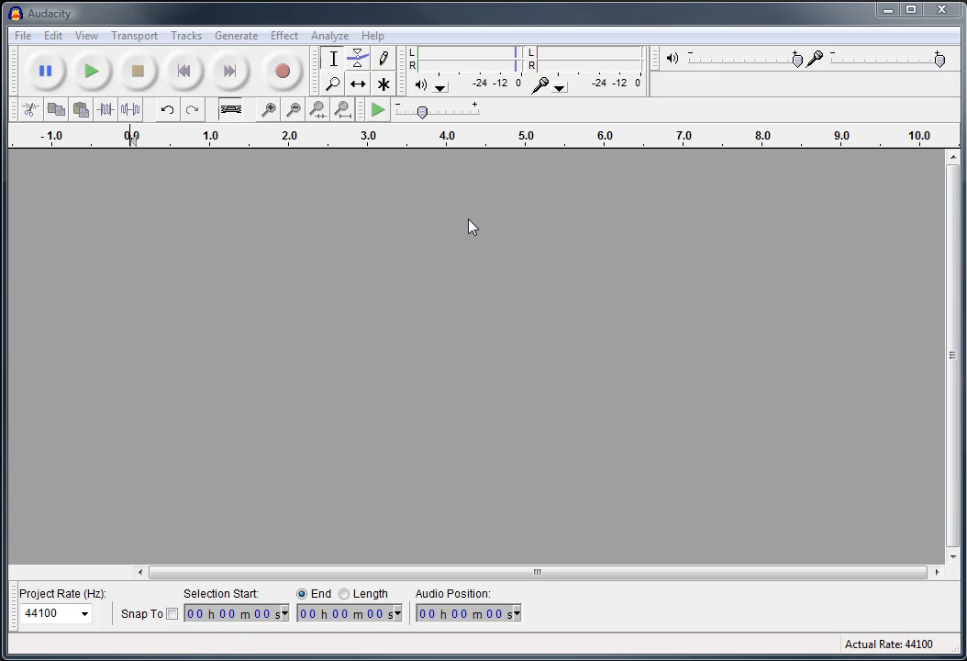
mouse_move(396, 205)
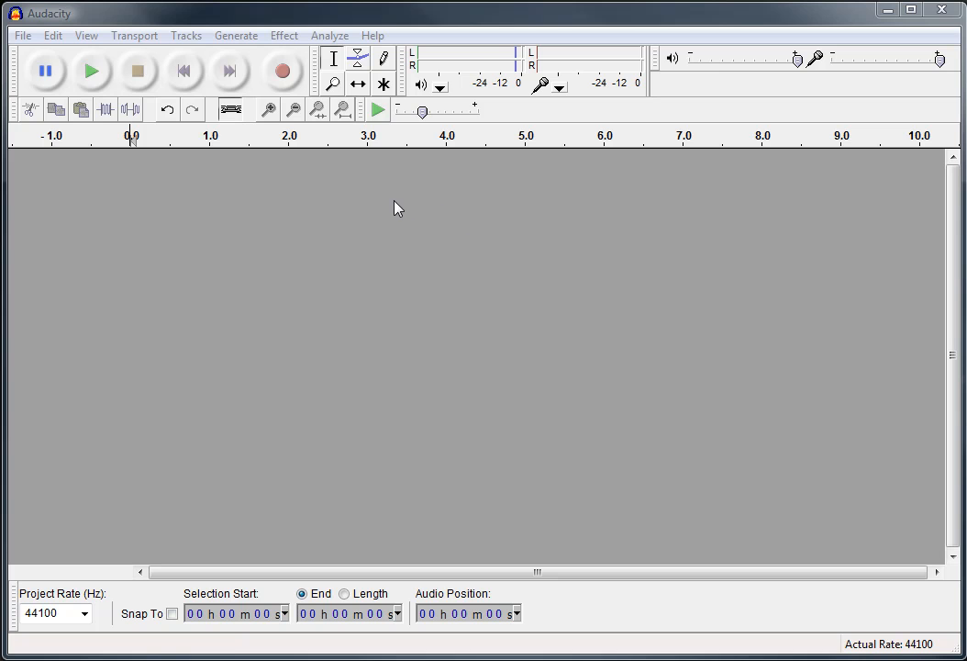
mouse_move(233, 35)
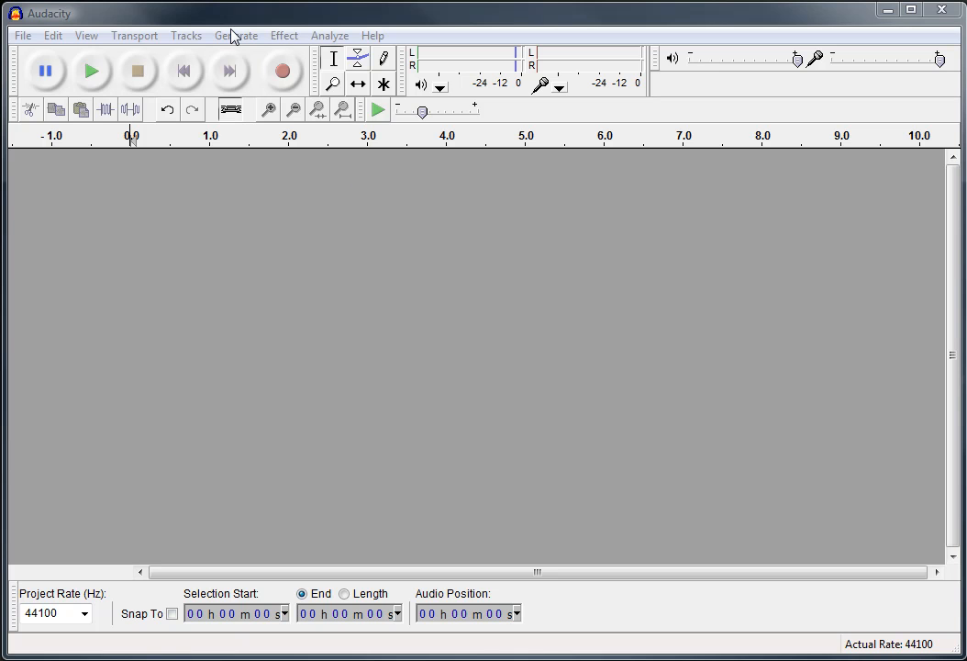
mouse_move(33, 28)
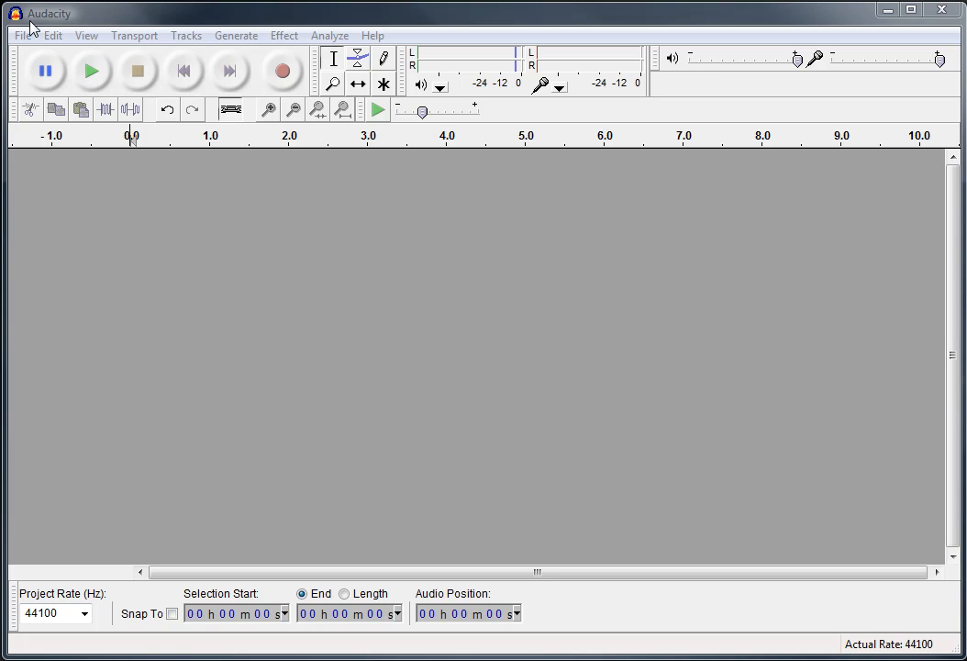
Browse the transport and analysis menus before recording.
click(134, 35)
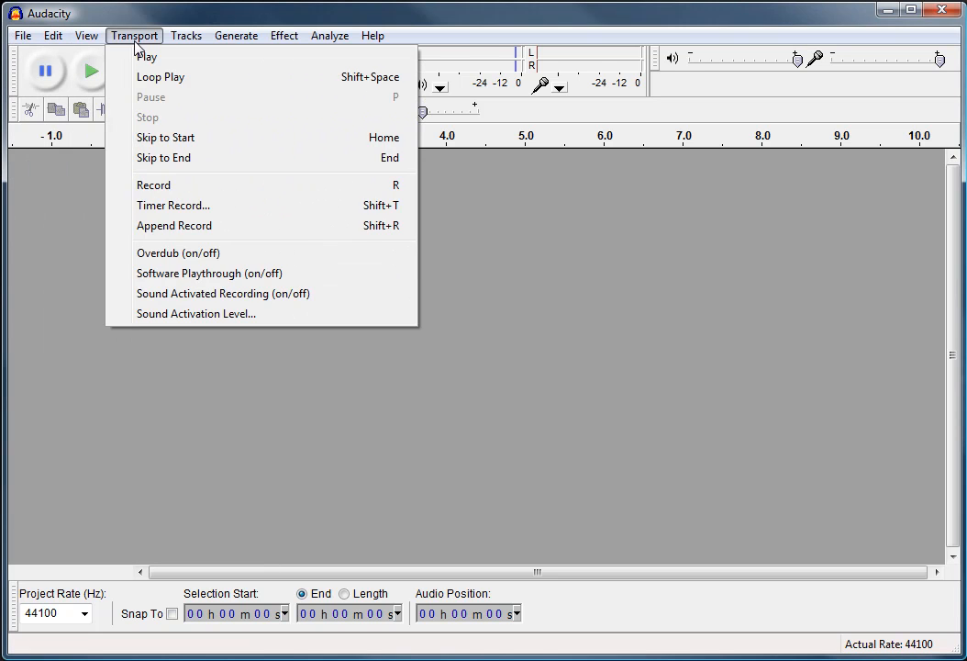
click(330, 35)
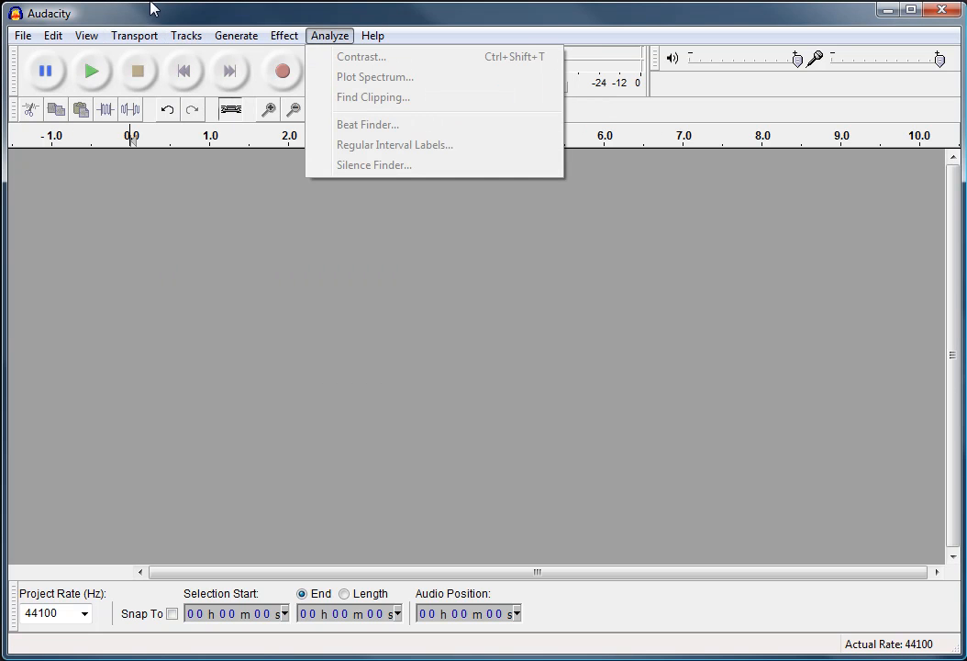
click(44, 69)
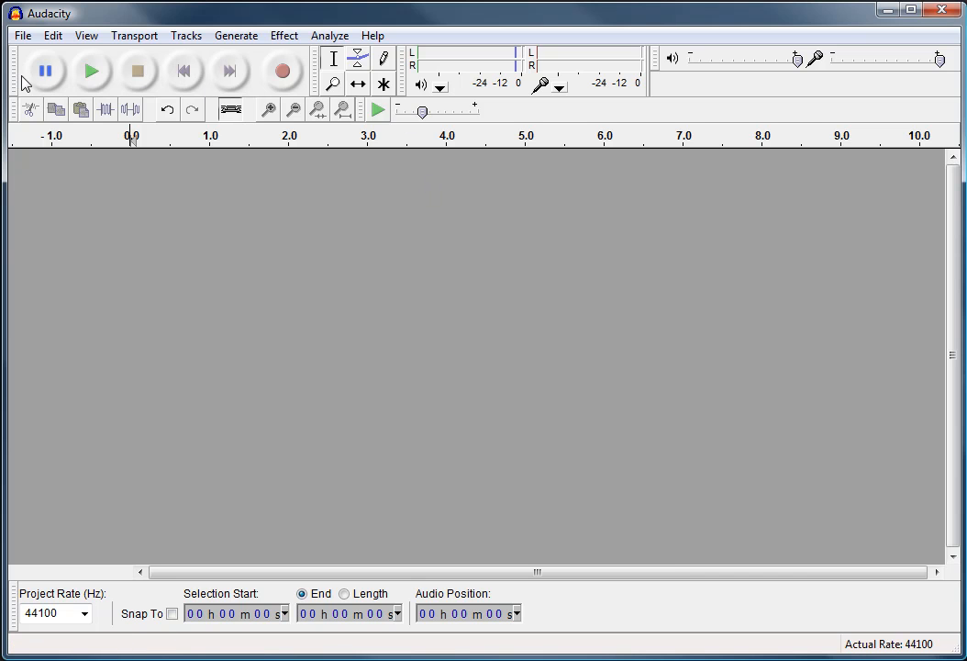
mouse_move(16, 82)
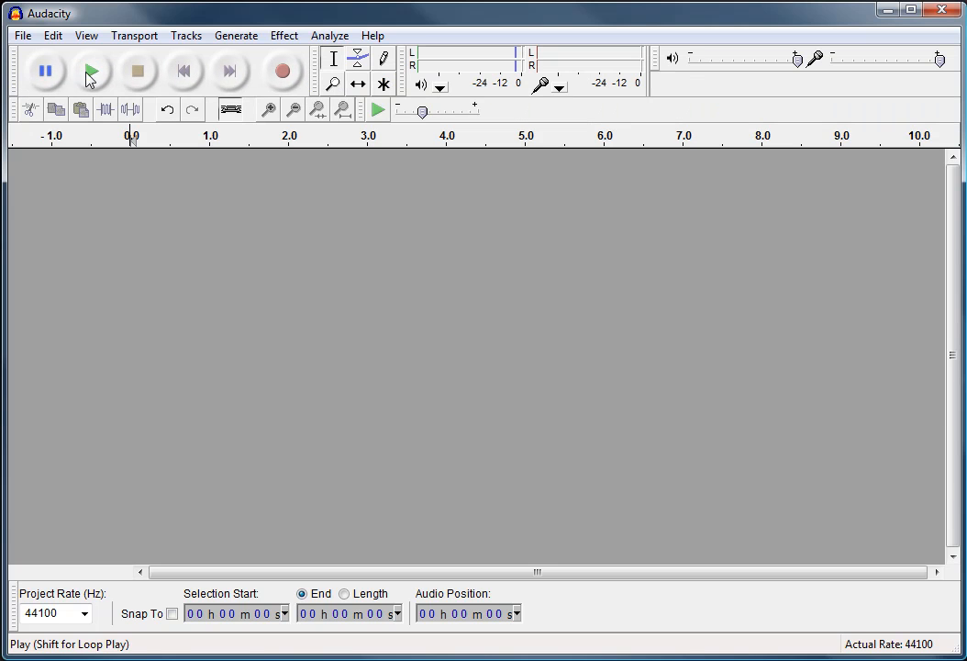
mouse_move(46, 70)
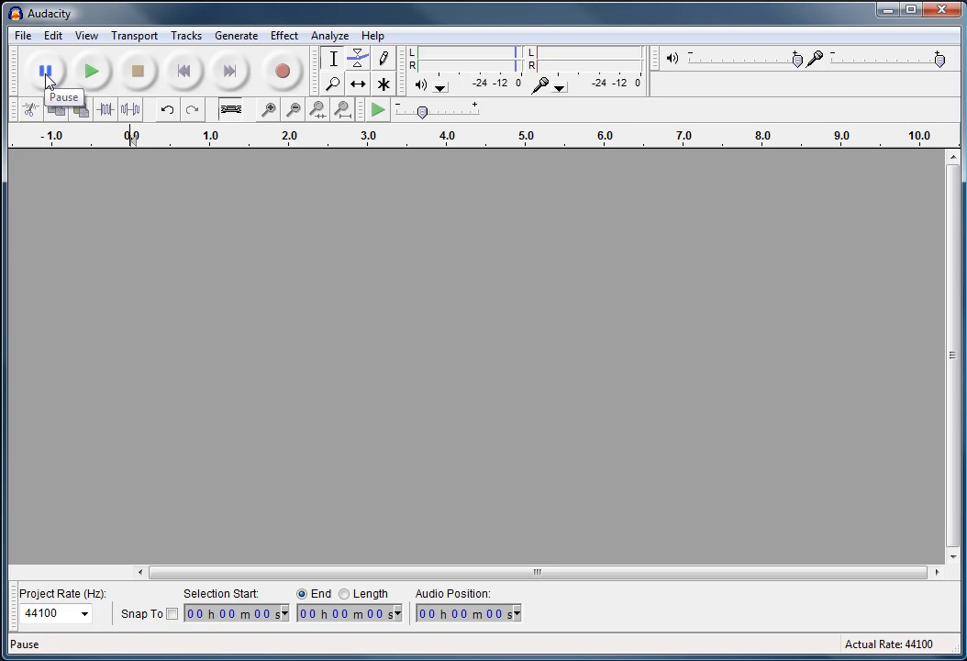
mouse_move(138, 70)
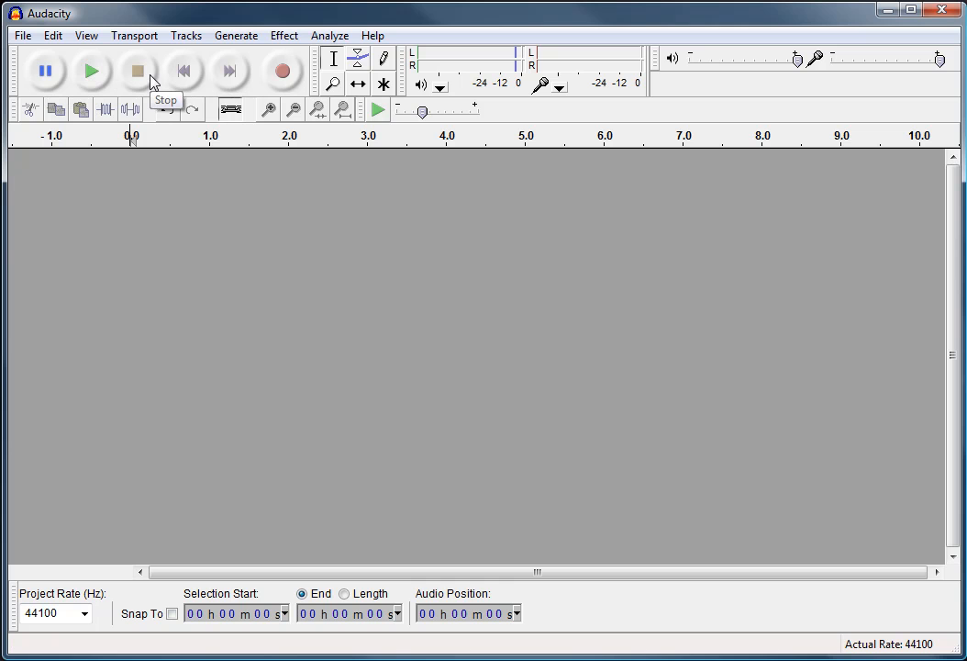
mouse_move(183, 69)
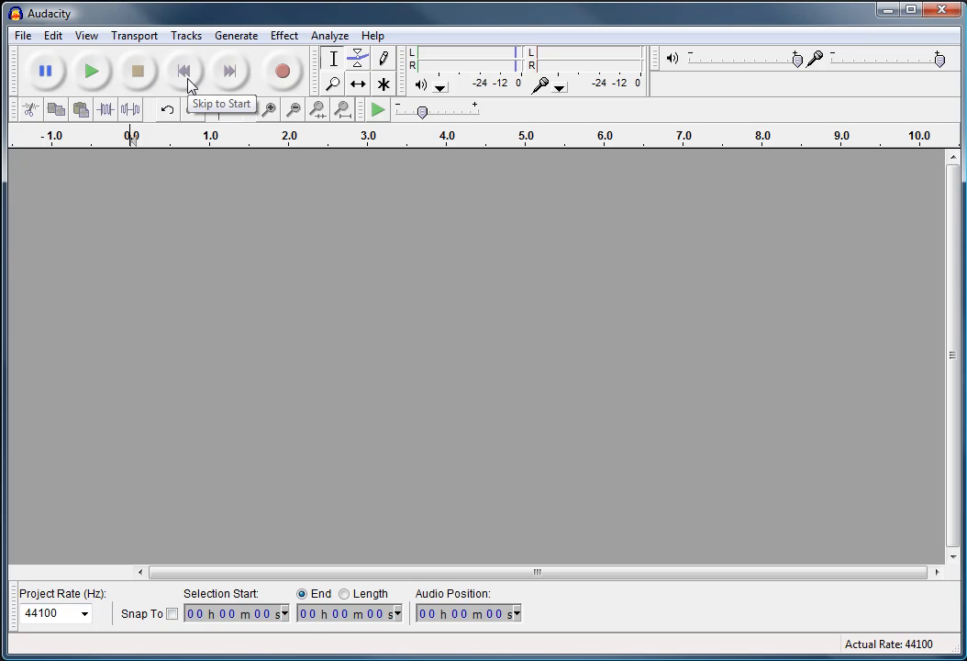
mouse_move(198, 85)
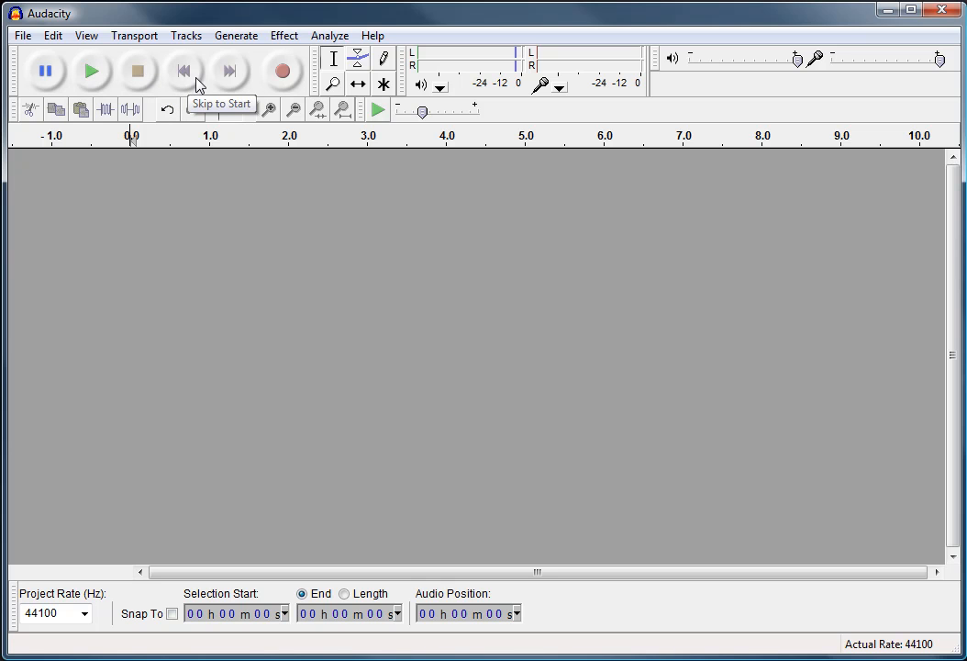
mouse_move(228, 71)
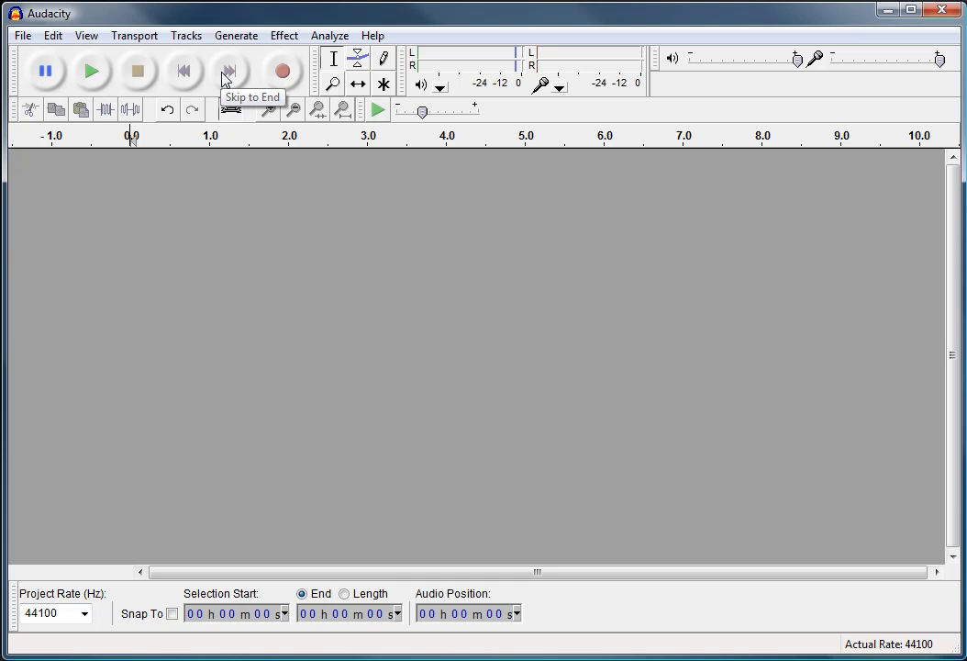
mouse_move(282, 71)
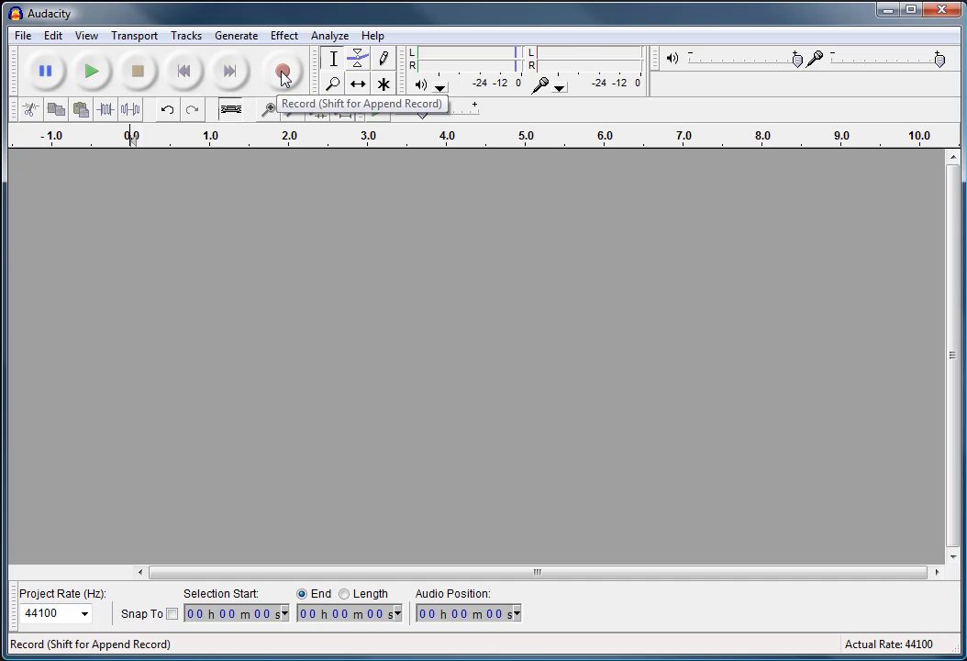
Record about eight seconds of speech, stop, and return the cursor to the start.
click(283, 69)
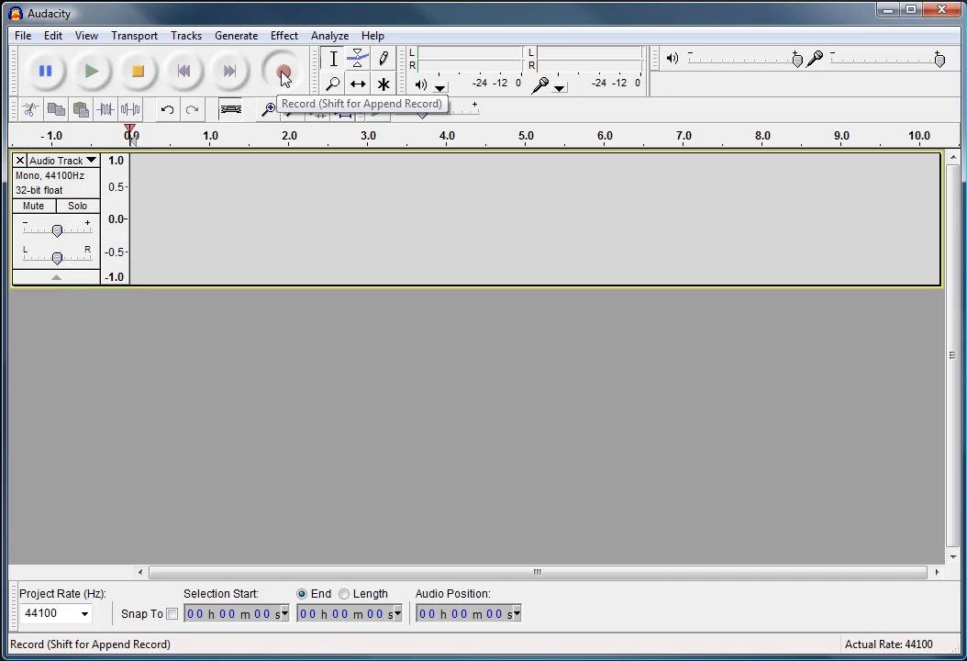
click(282, 69)
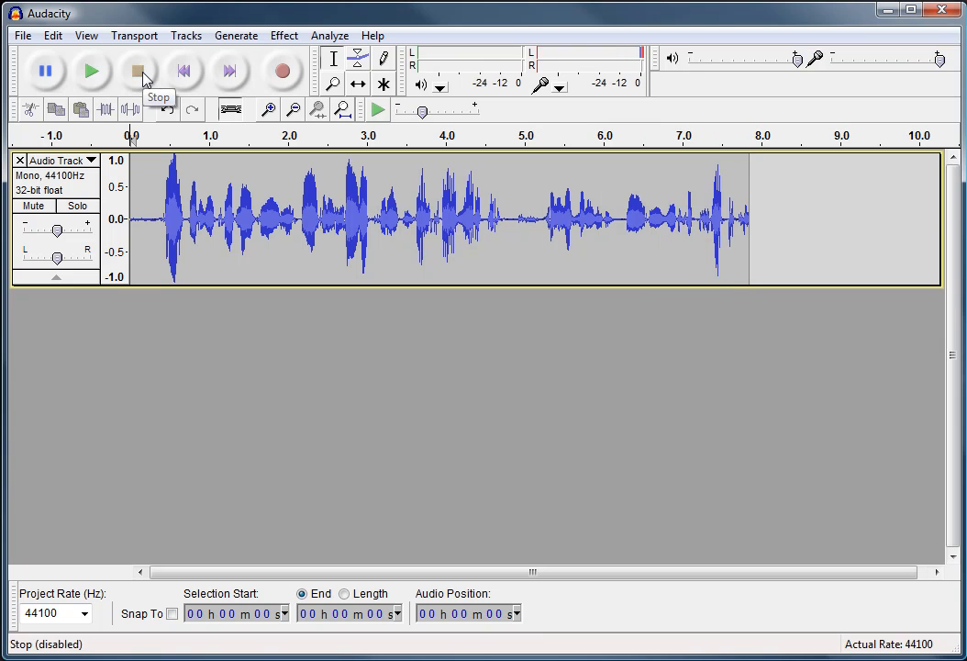
mouse_move(183, 70)
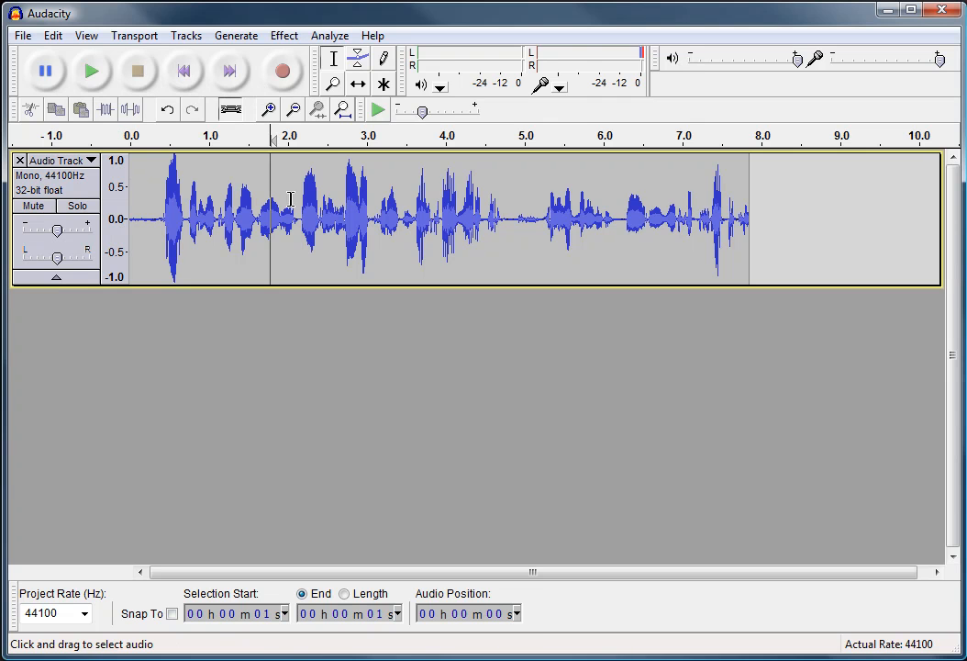
click(184, 70)
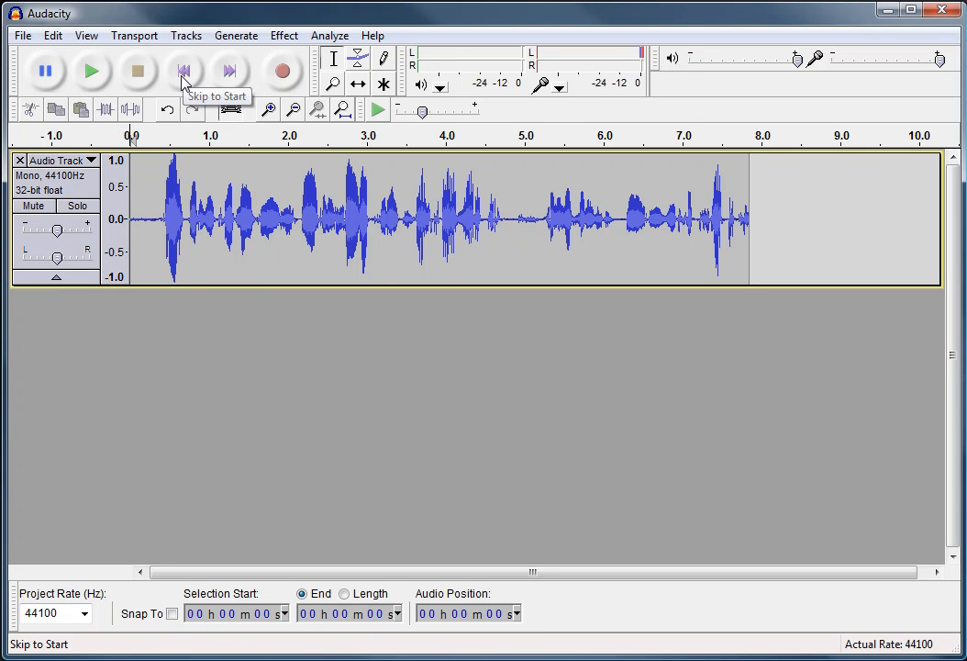
click(91, 69)
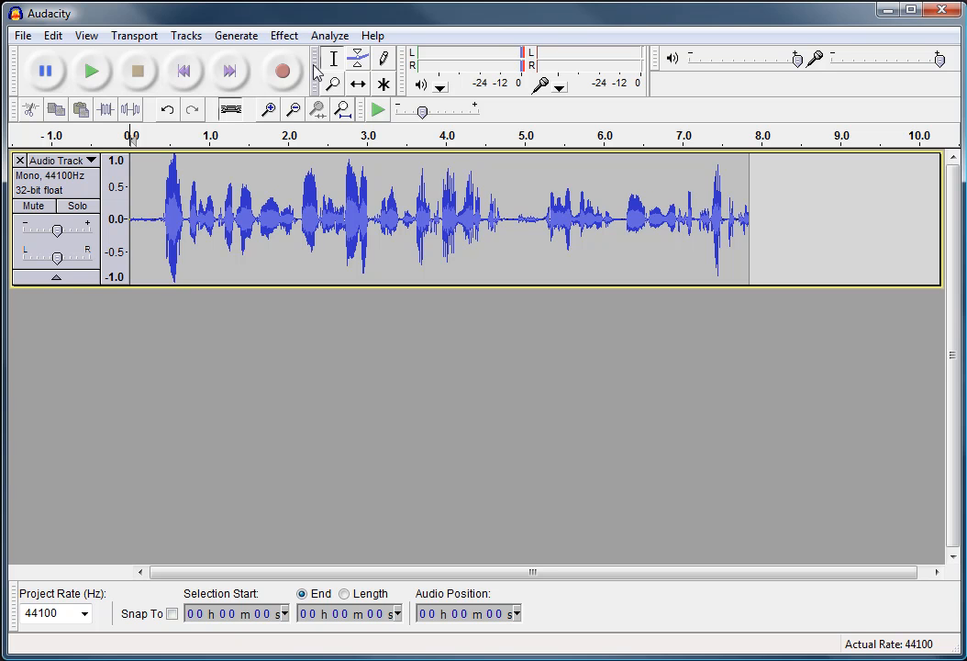
mouse_move(316, 70)
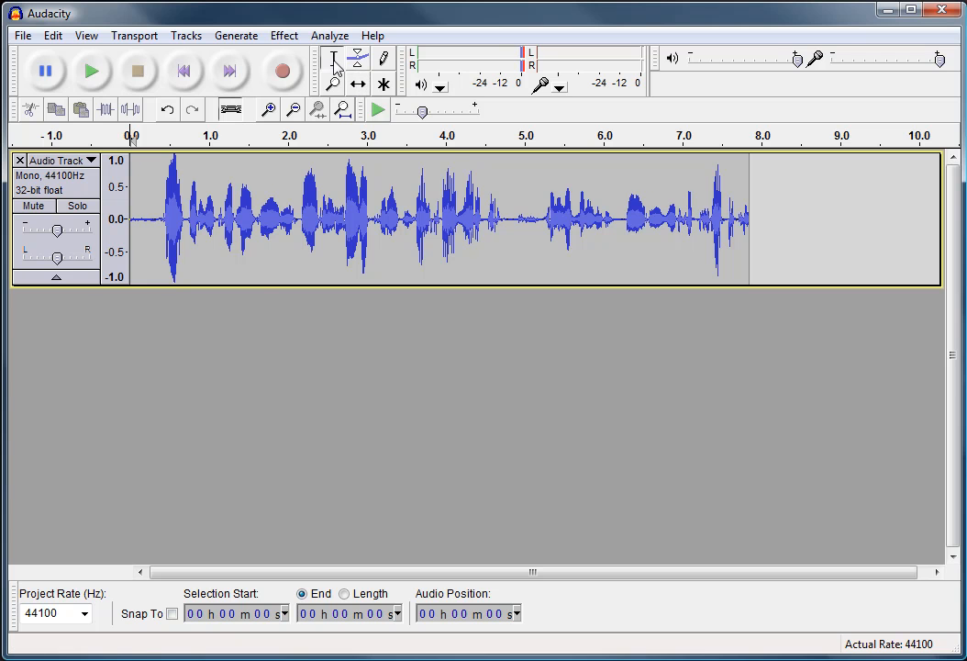
Select a stretch near one second, place the cursor just under 5 s, and play from there.
drag(200, 220, 272, 220)
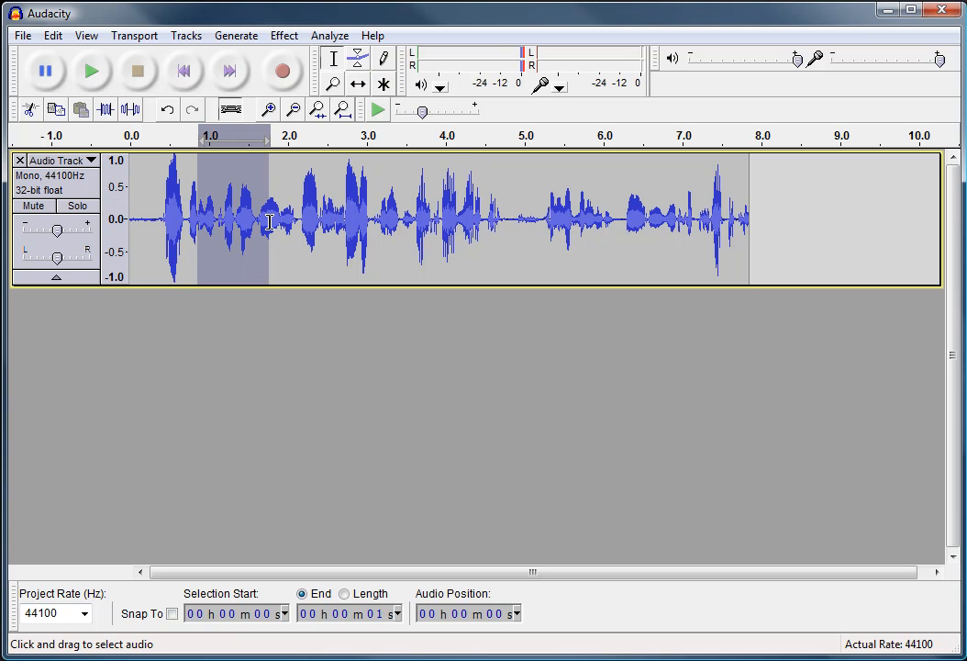
drag(345, 220, 459, 220)
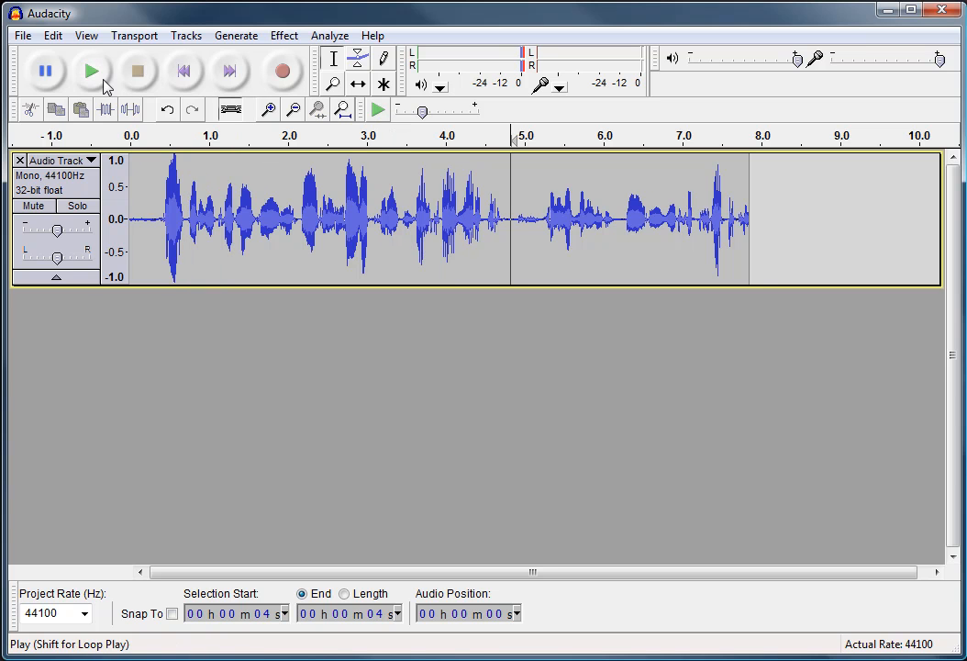
click(334, 85)
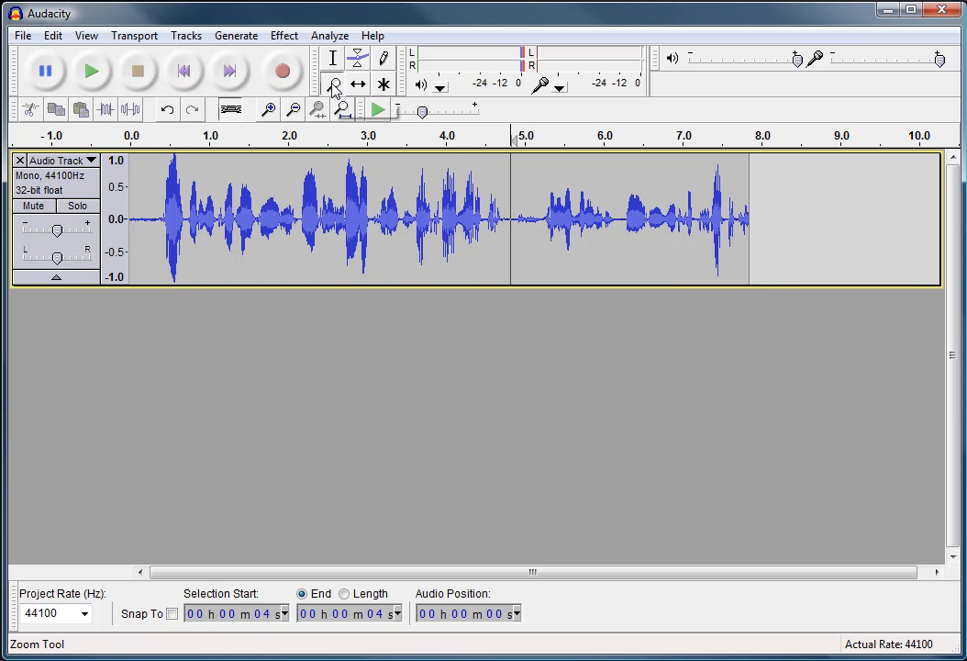
click(268, 110)
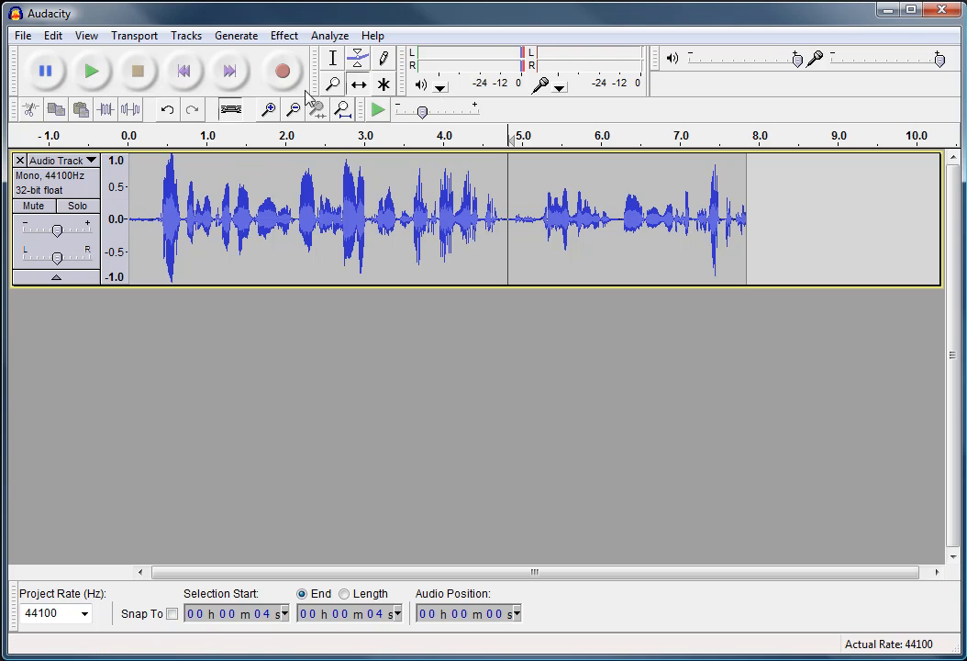
mouse_move(282, 70)
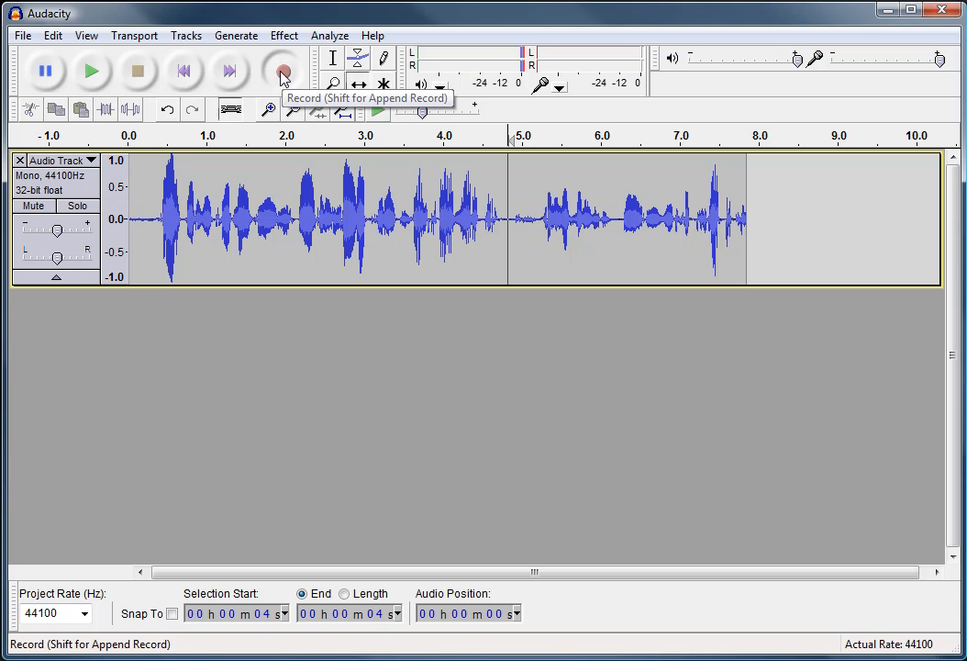
Record a second voice track from the five-second cursor position, then stop.
click(283, 70)
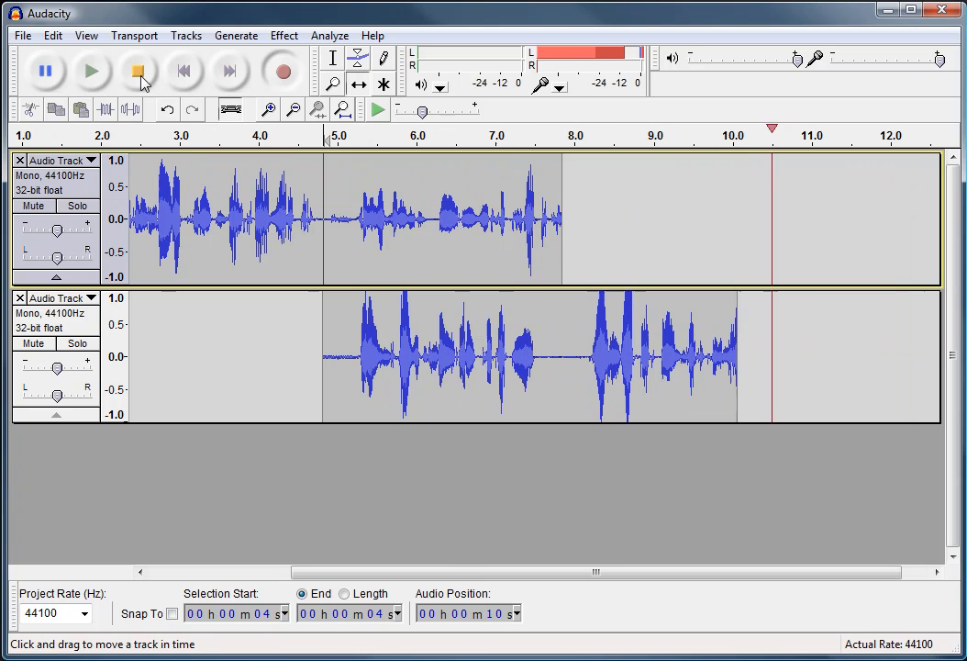
click(137, 70)
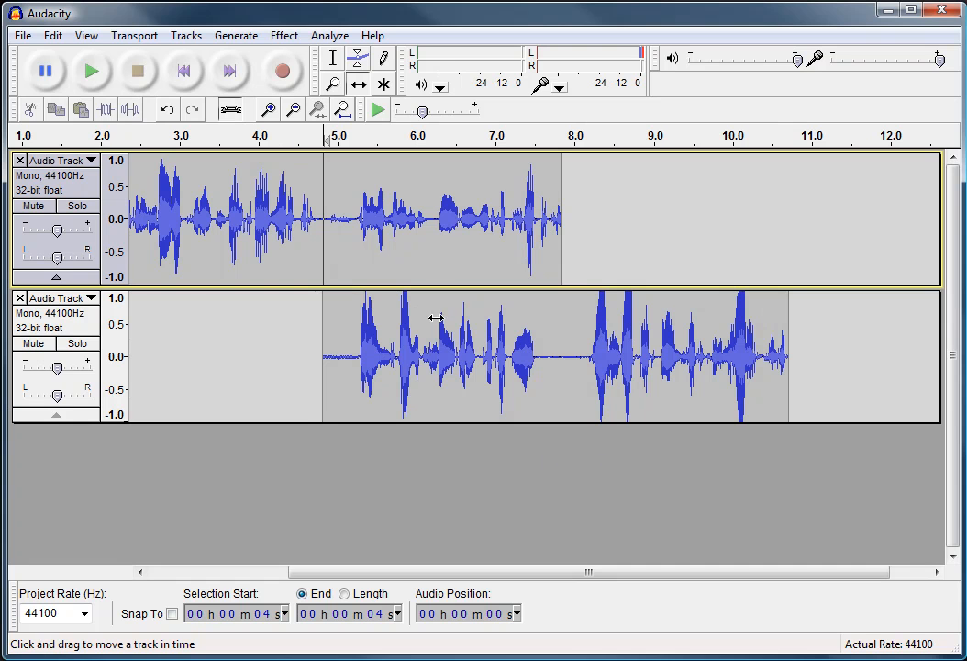
mouse_move(382, 279)
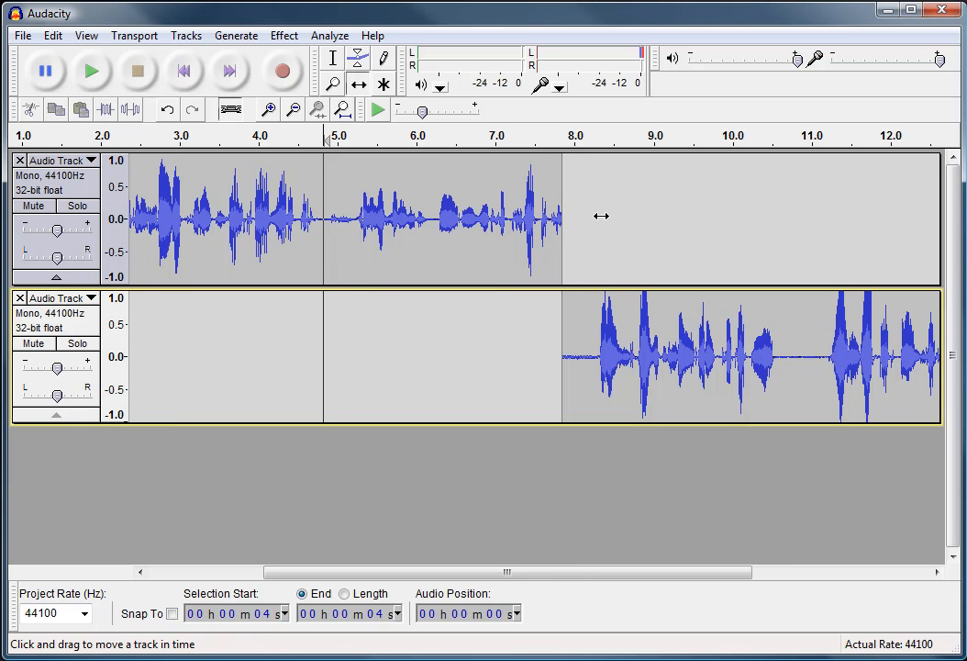
mouse_move(267, 270)
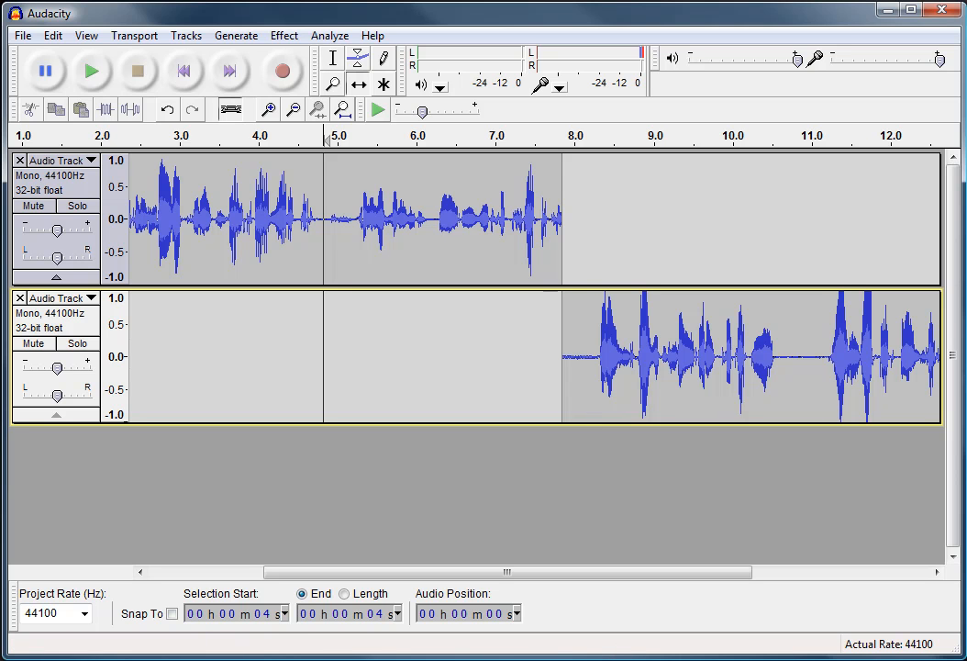
mouse_move(323, 393)
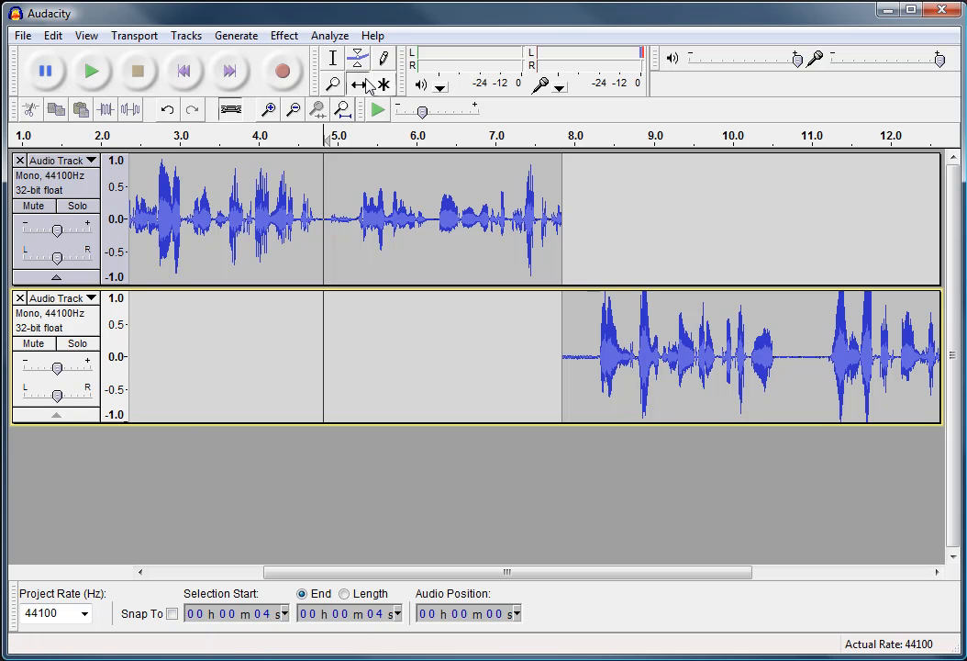
mouse_move(389, 101)
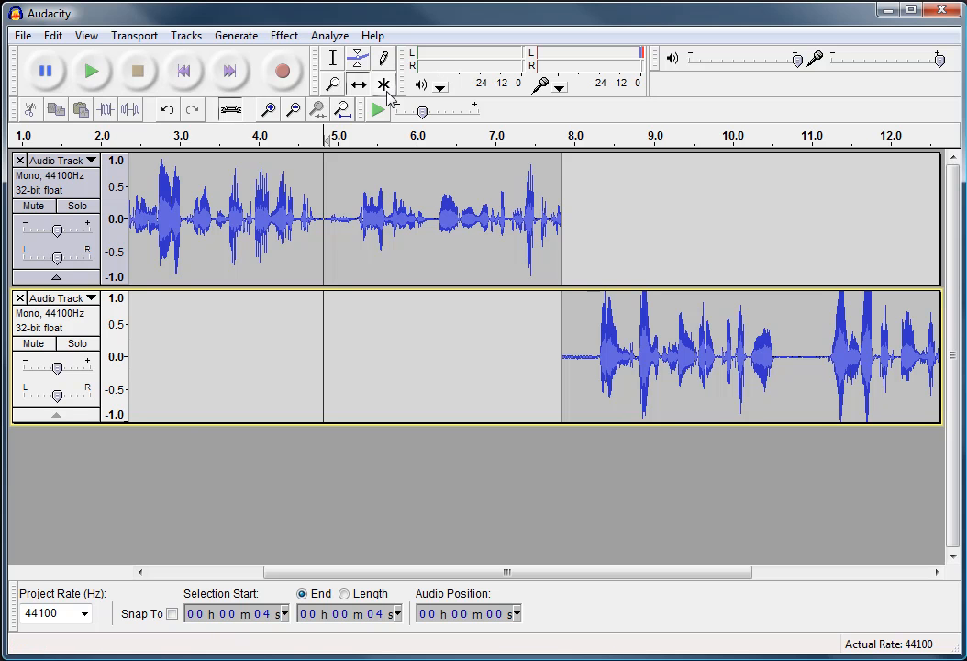
mouse_move(384, 85)
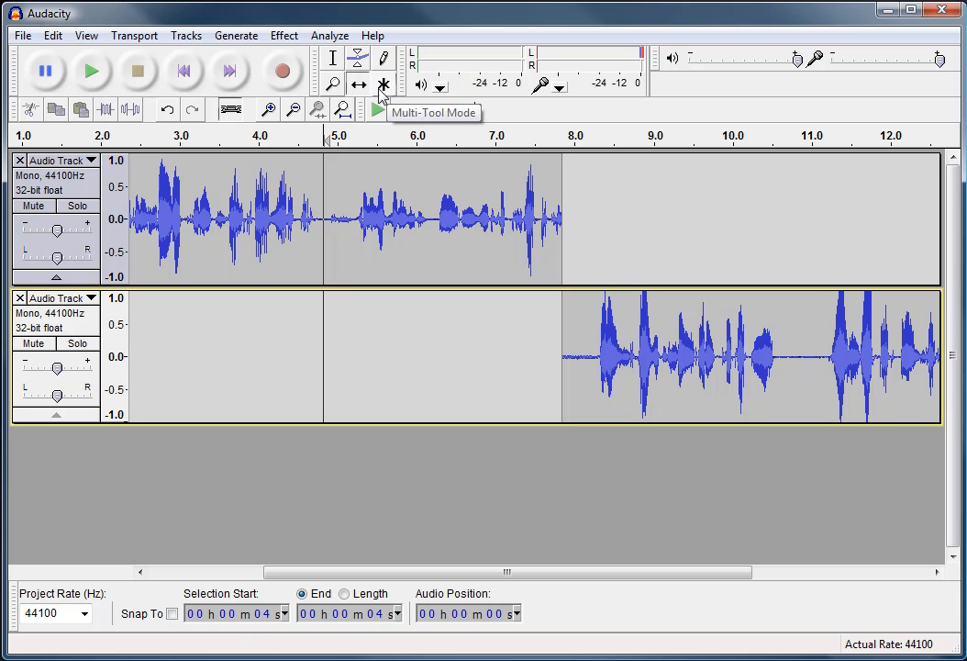
click(384, 57)
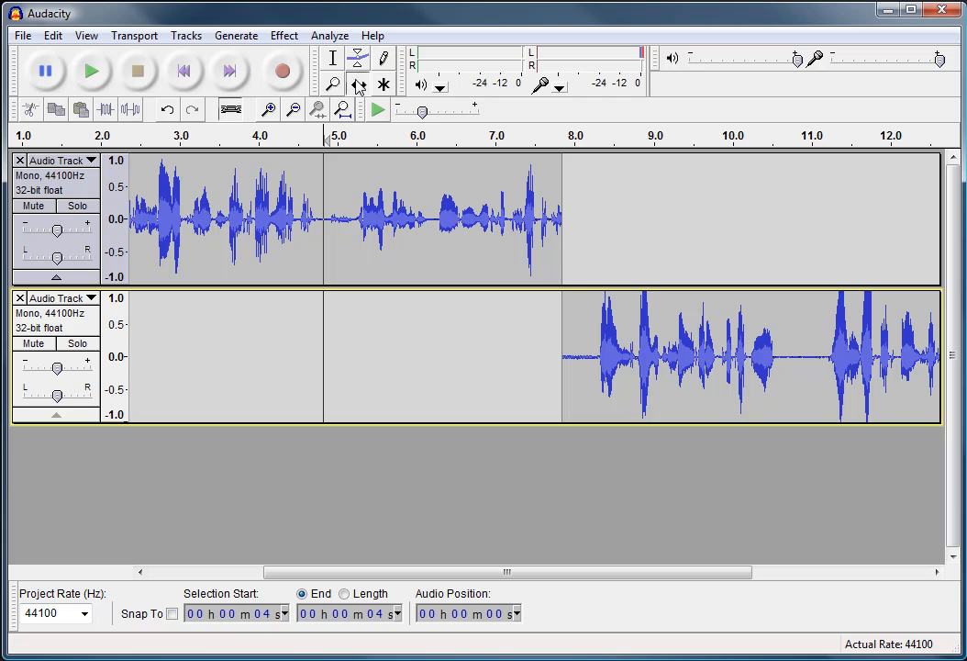
mouse_move(444, 72)
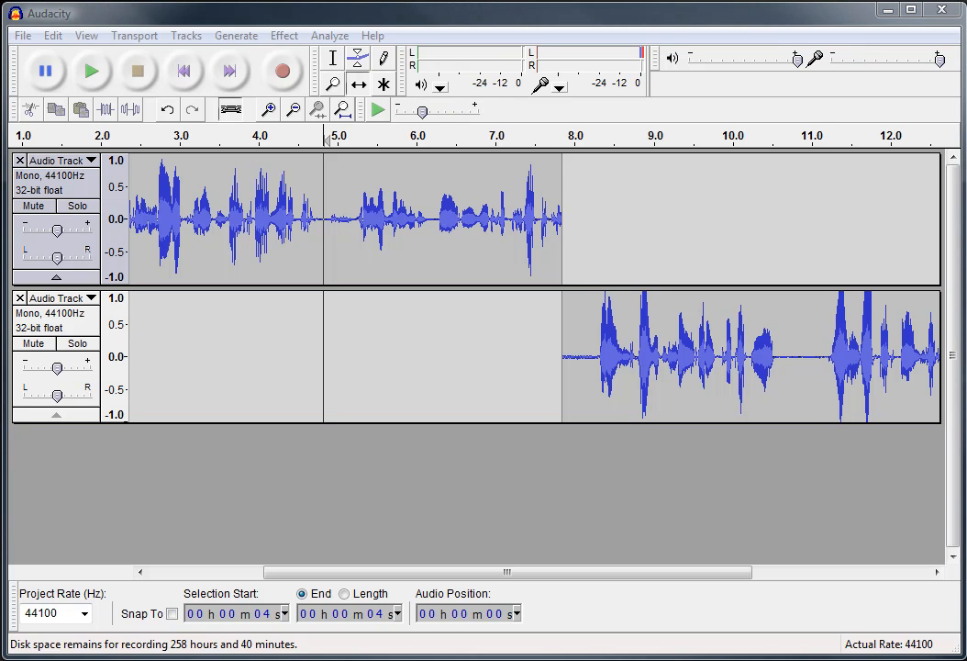
click(384, 57)
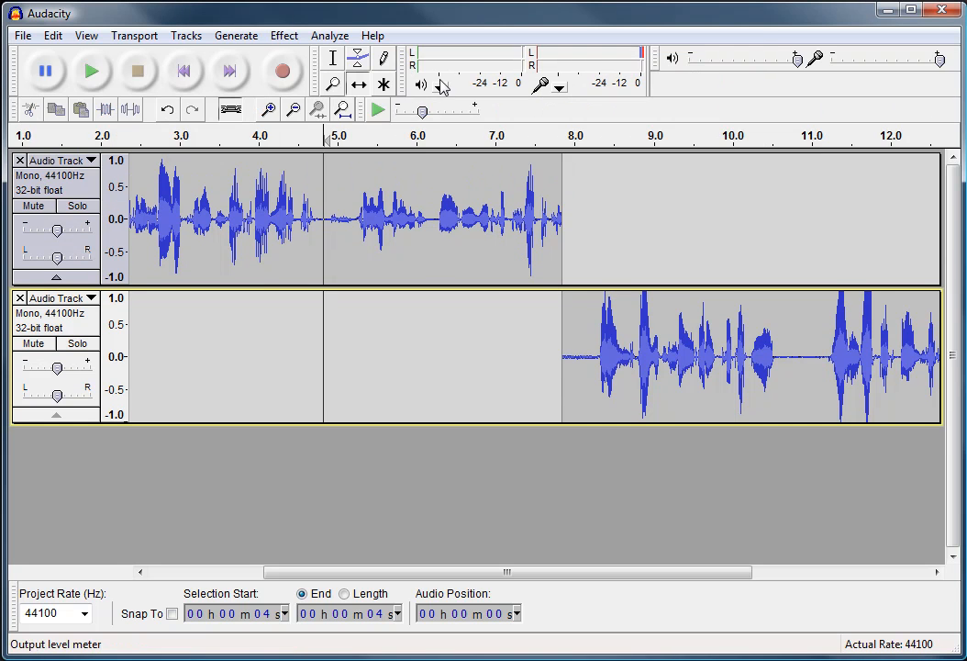
mouse_move(468, 108)
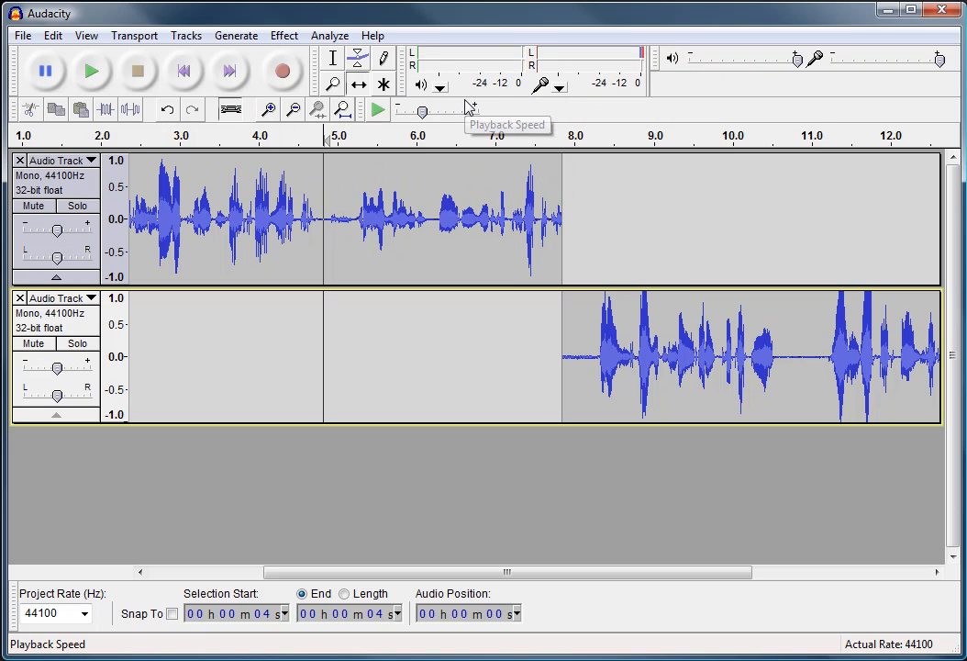
mouse_move(503, 70)
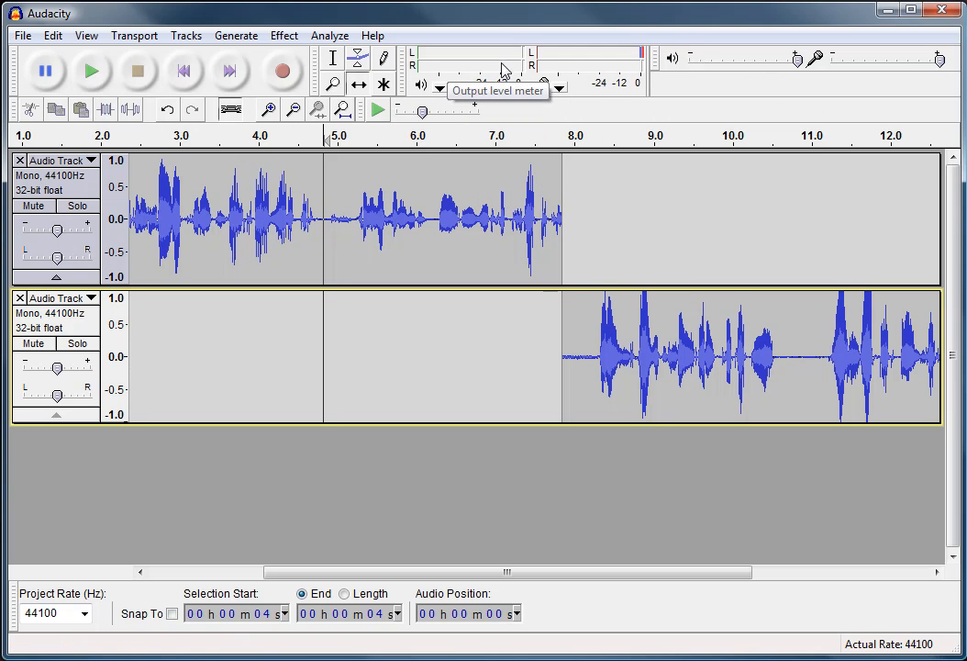
mouse_move(164, 136)
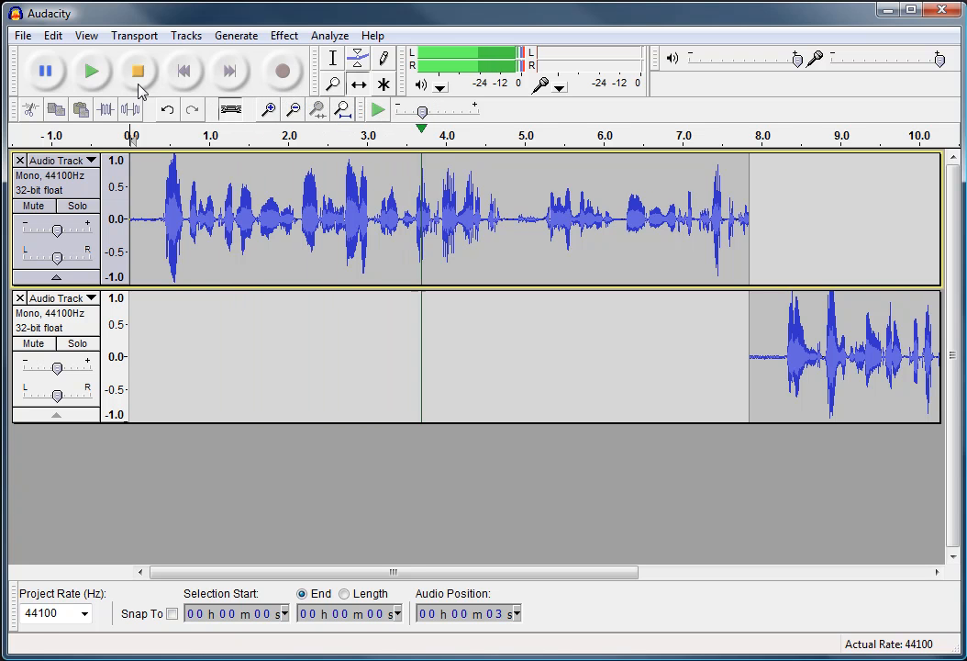
click(137, 70)
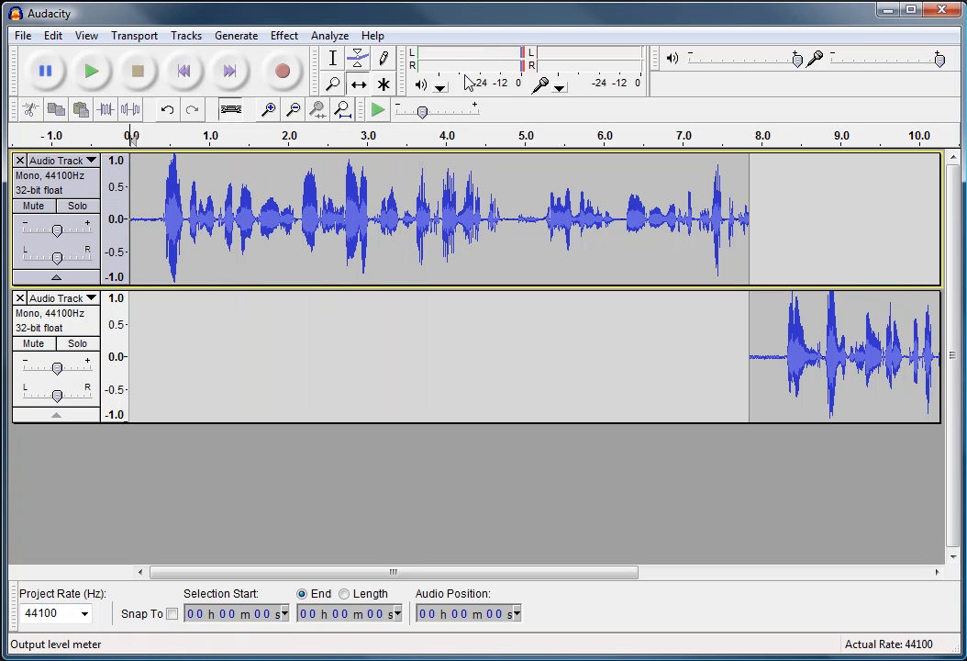
click(92, 70)
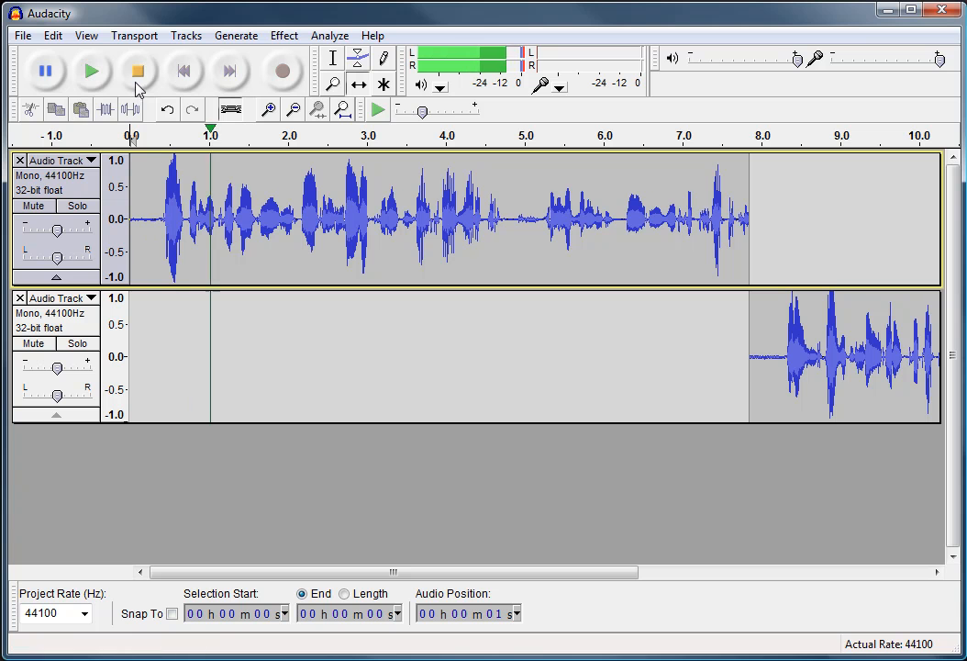
mouse_move(459, 73)
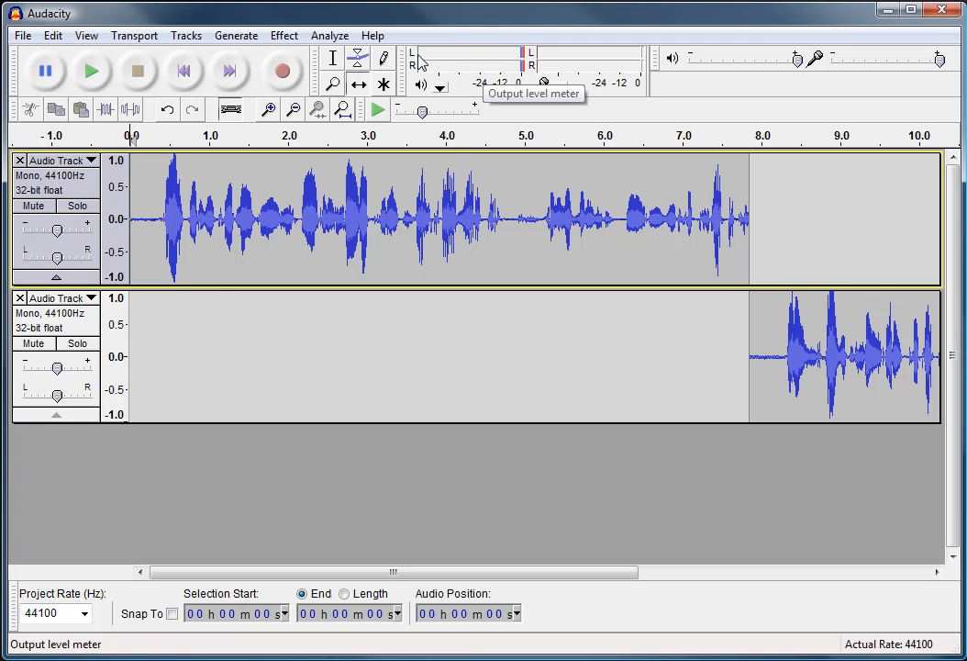
mouse_move(422, 95)
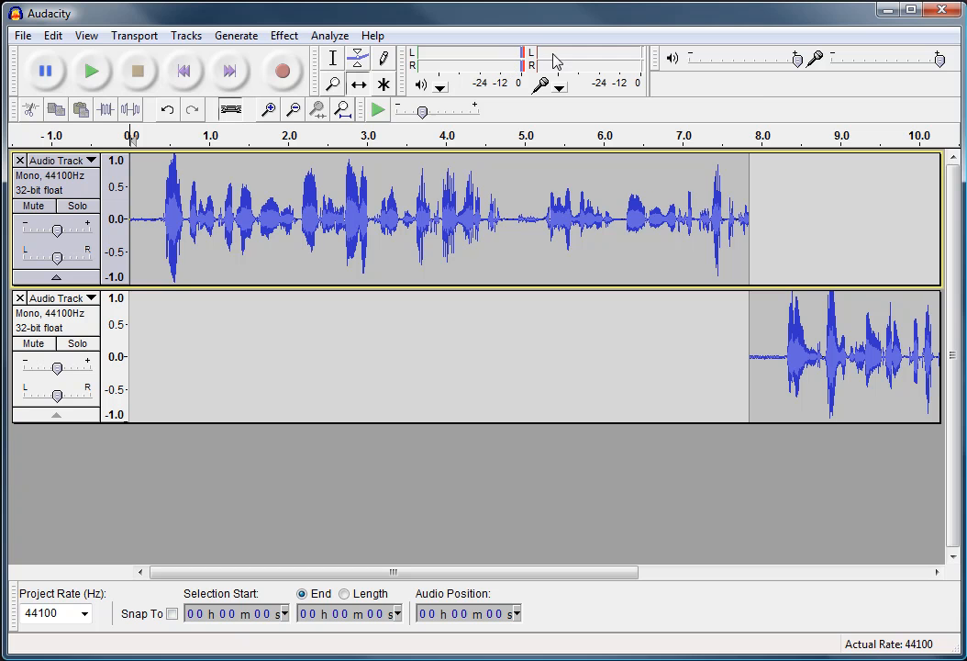
mouse_move(283, 69)
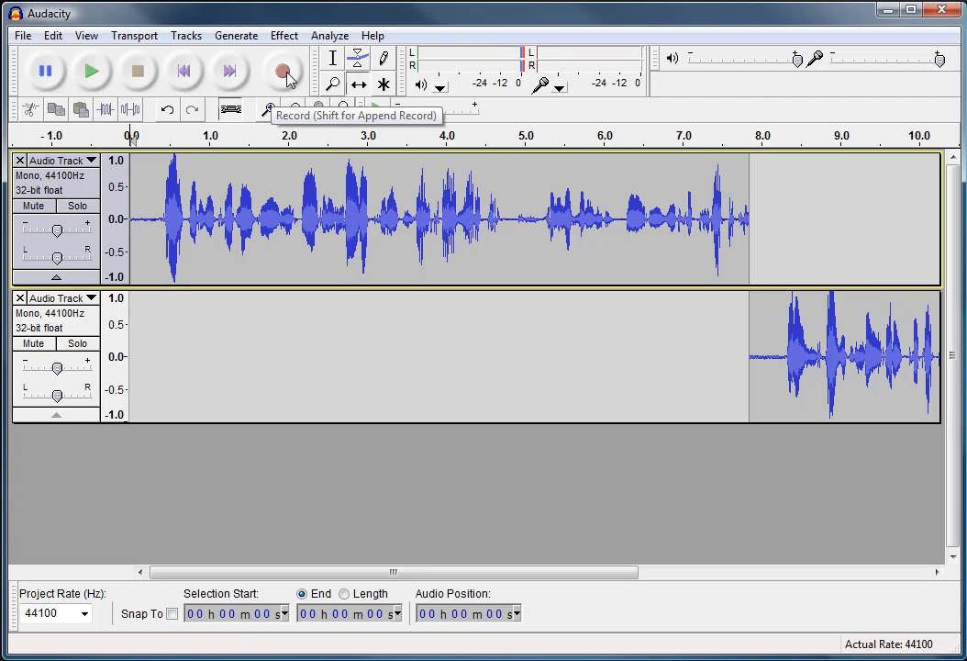
Start recording a third voice track while the first two play.
click(284, 69)
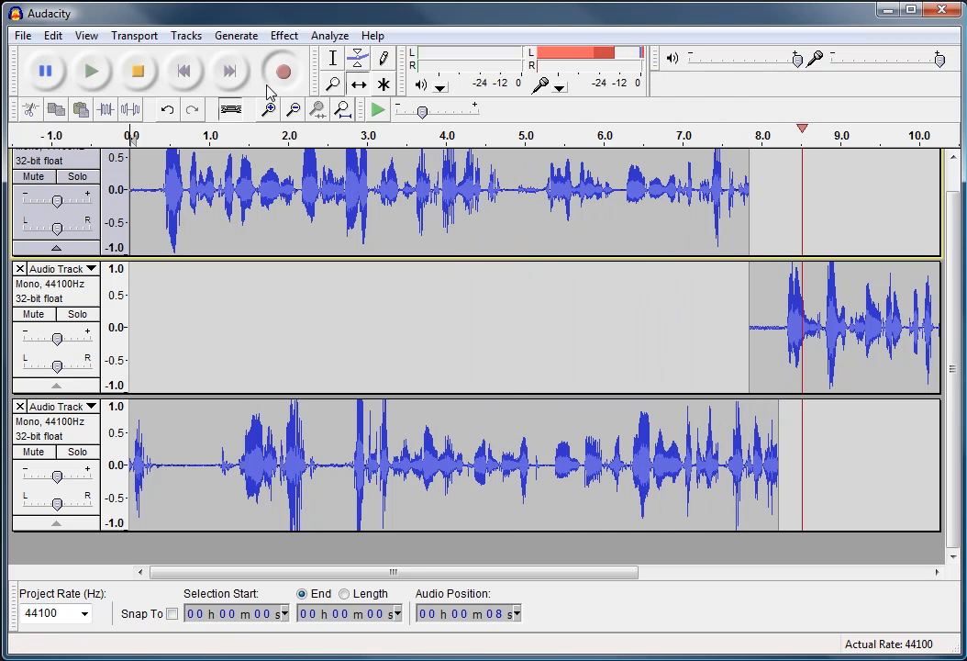
mouse_move(578, 83)
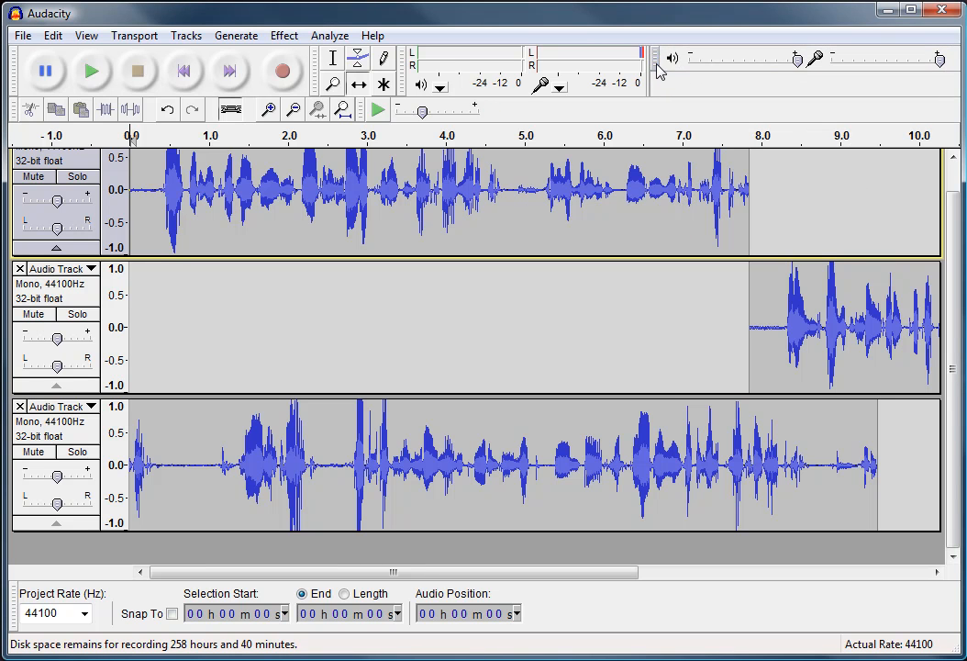
mouse_move(940, 57)
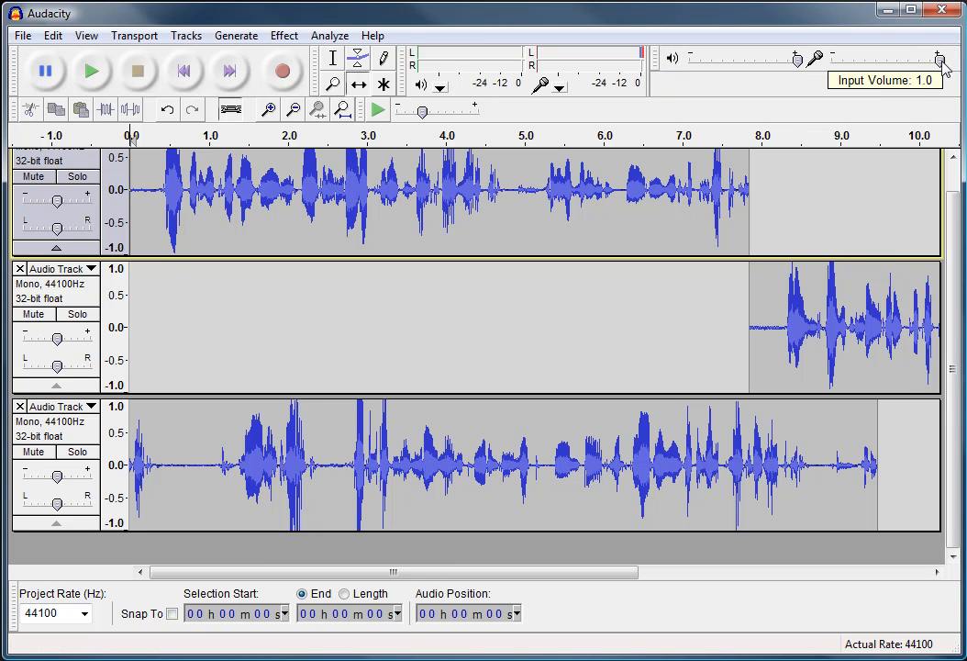
mouse_move(429, 169)
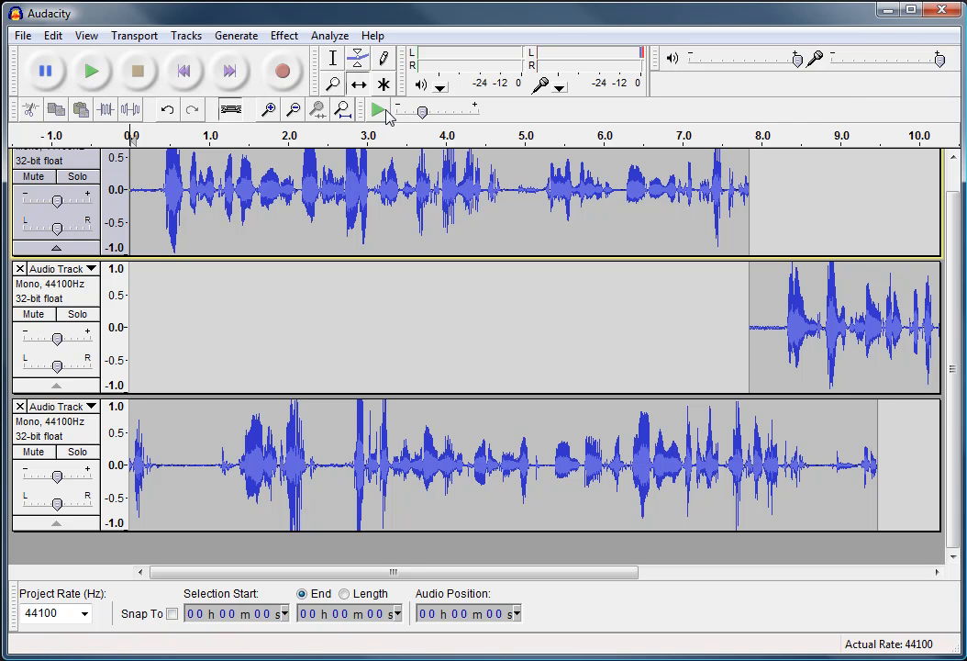
mouse_move(380, 110)
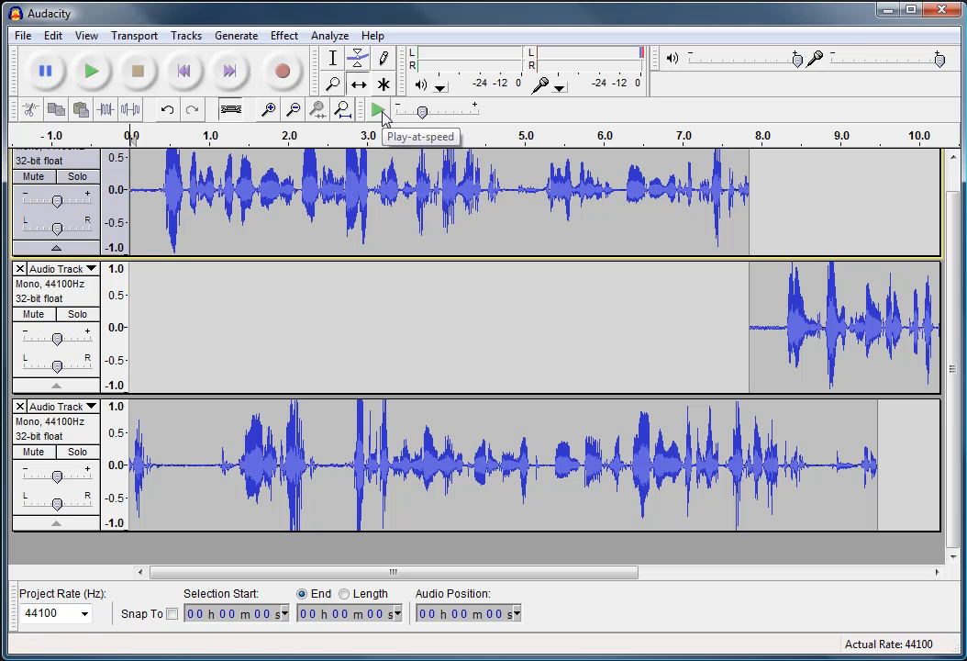
click(381, 111)
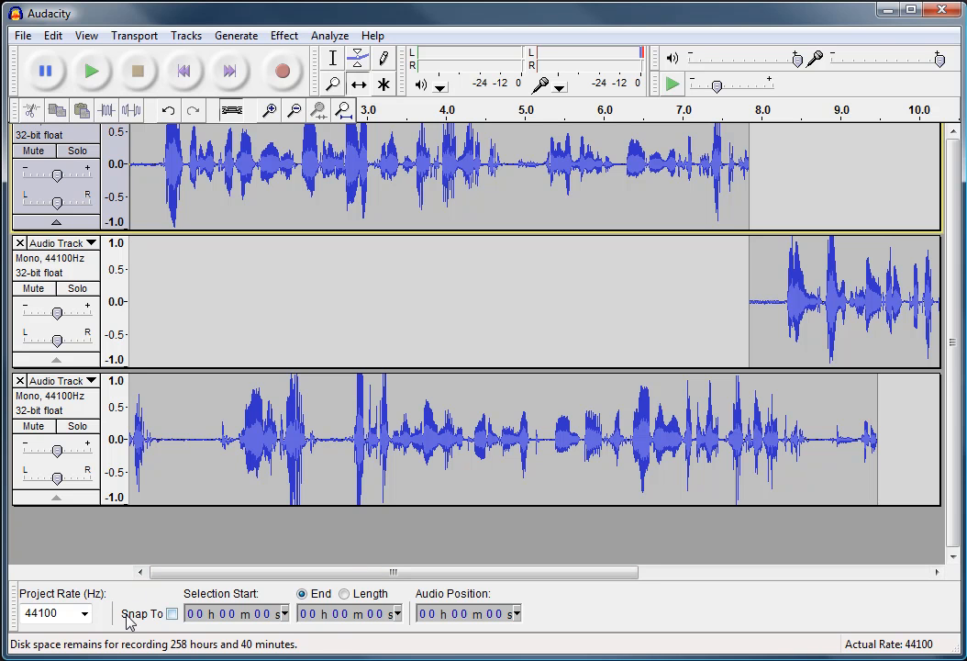
mouse_move(110, 602)
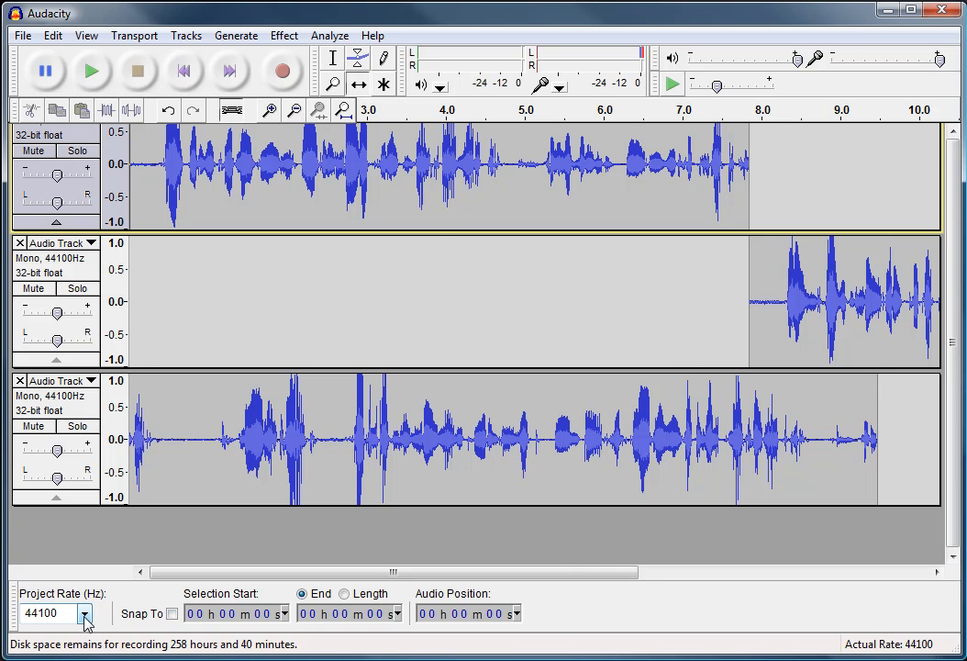
click(85, 613)
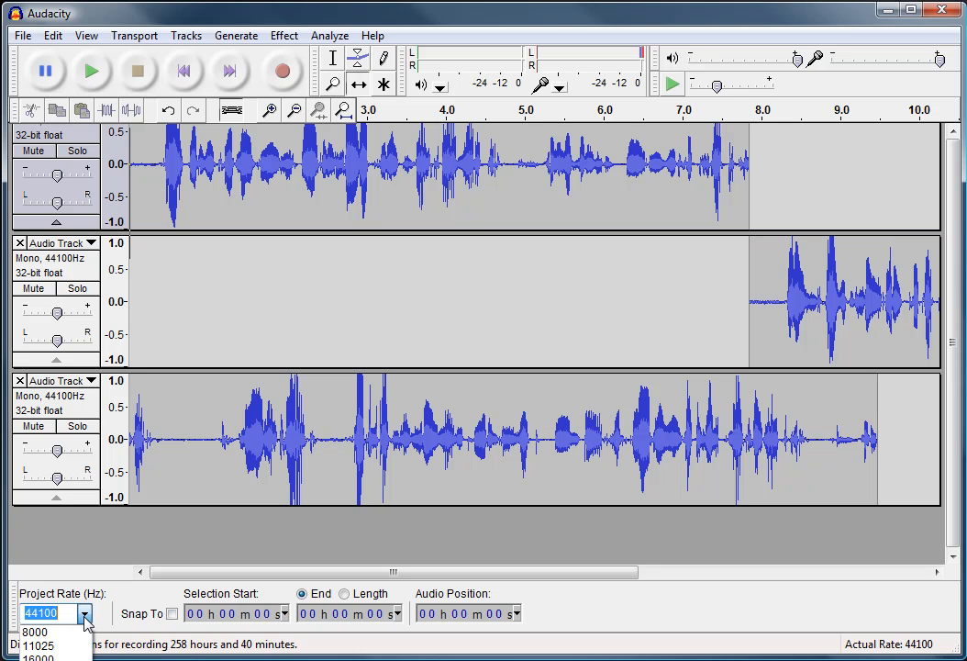
click(82, 613)
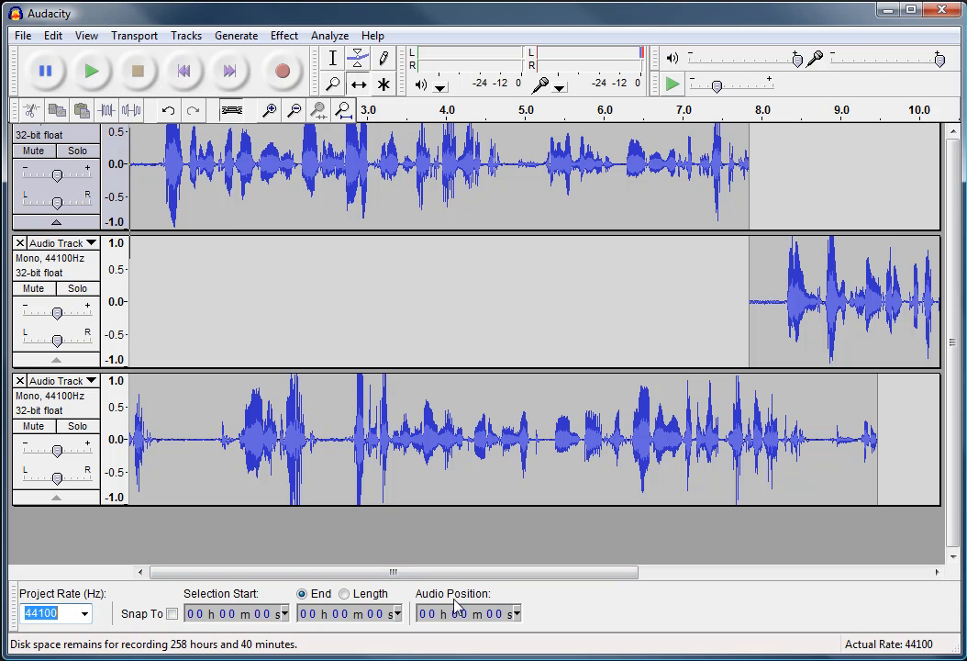
mouse_move(283, 70)
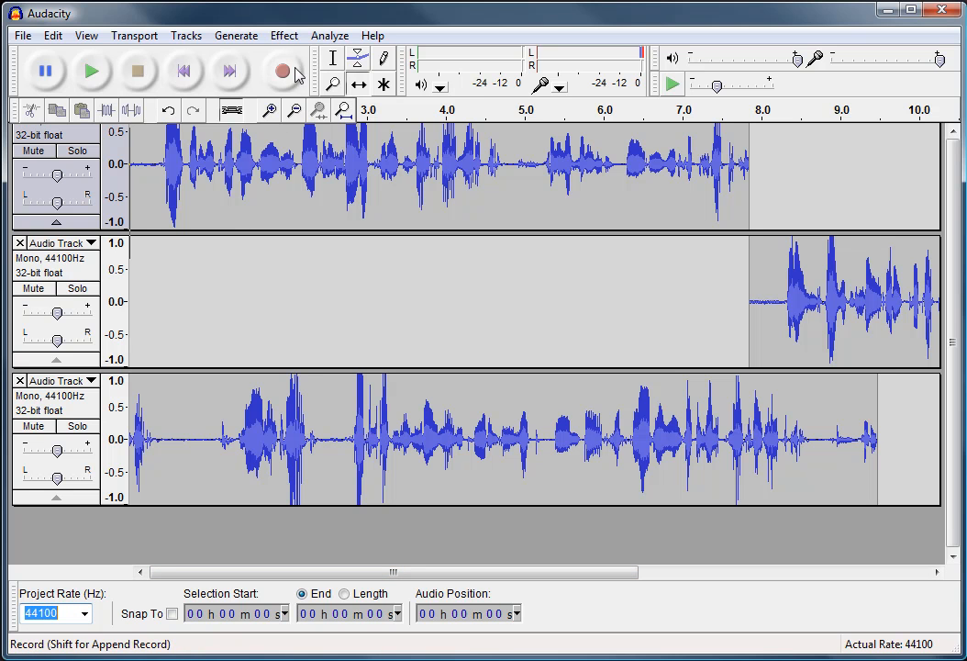